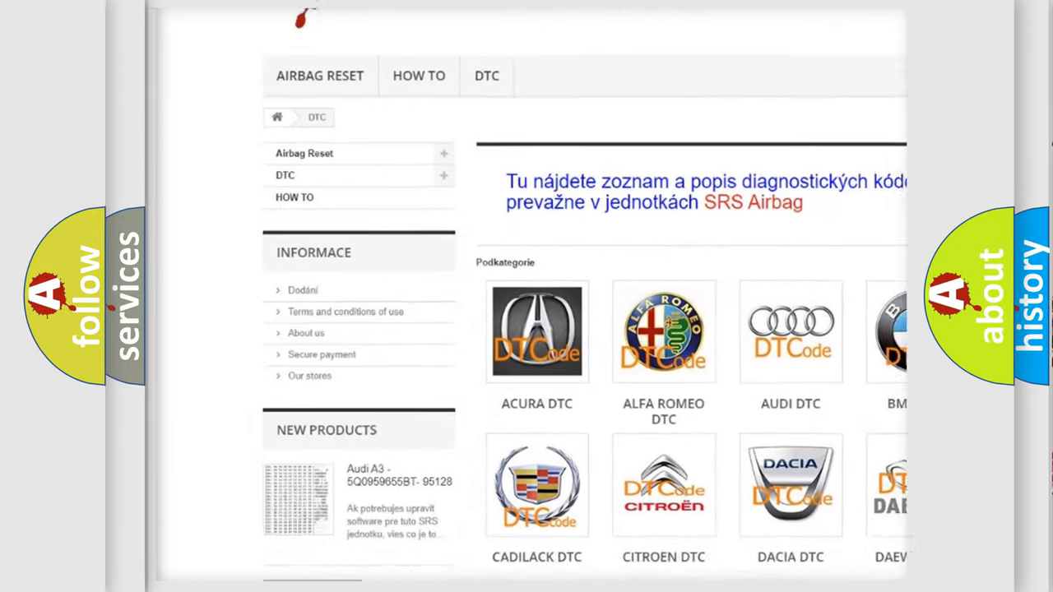
{"action": "scroll", "scroll_direction": "down", "scroll_amount": 3}
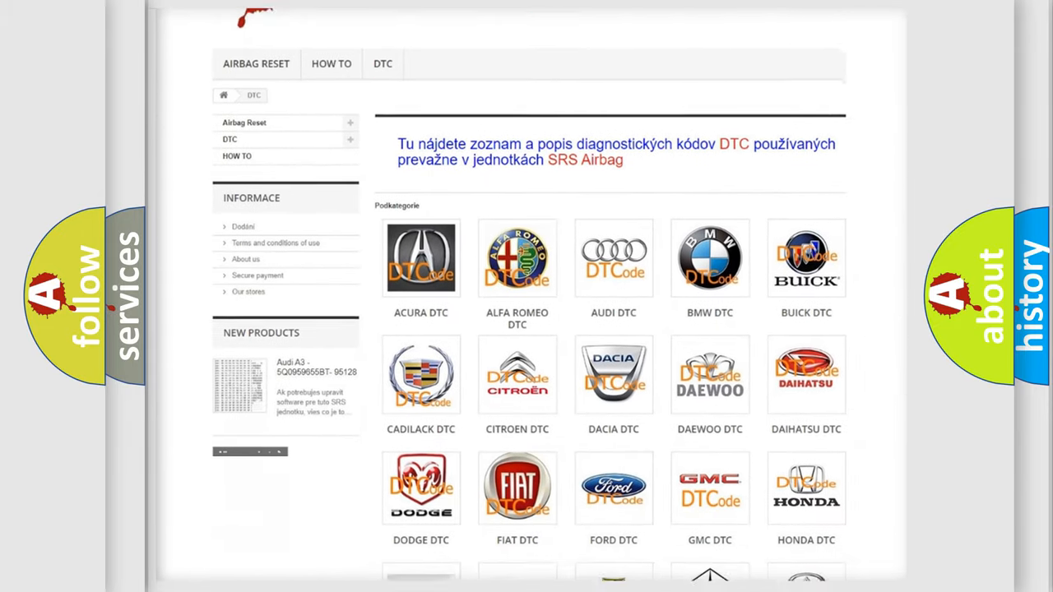
{"action": "scroll", "scroll_direction": "down", "scroll_amount": 3}
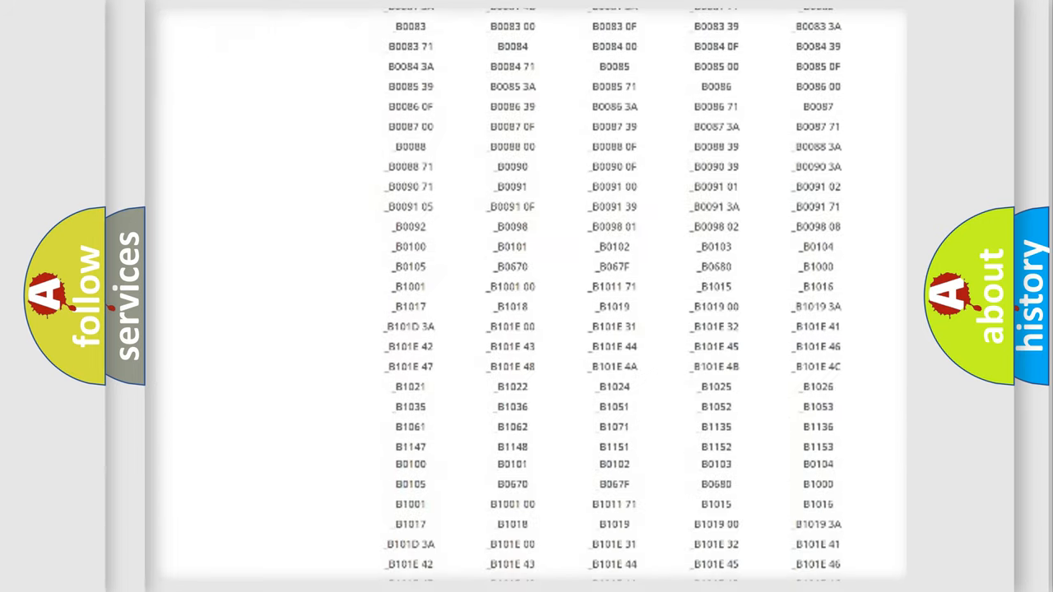
{"action": "scroll", "scroll_direction": "up", "scroll_amount": 3}
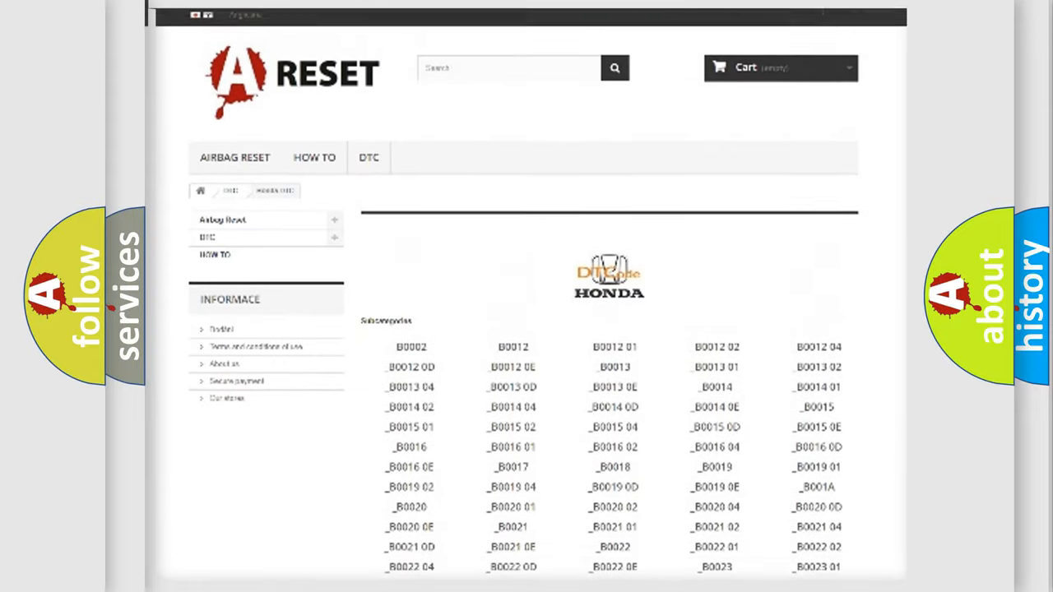